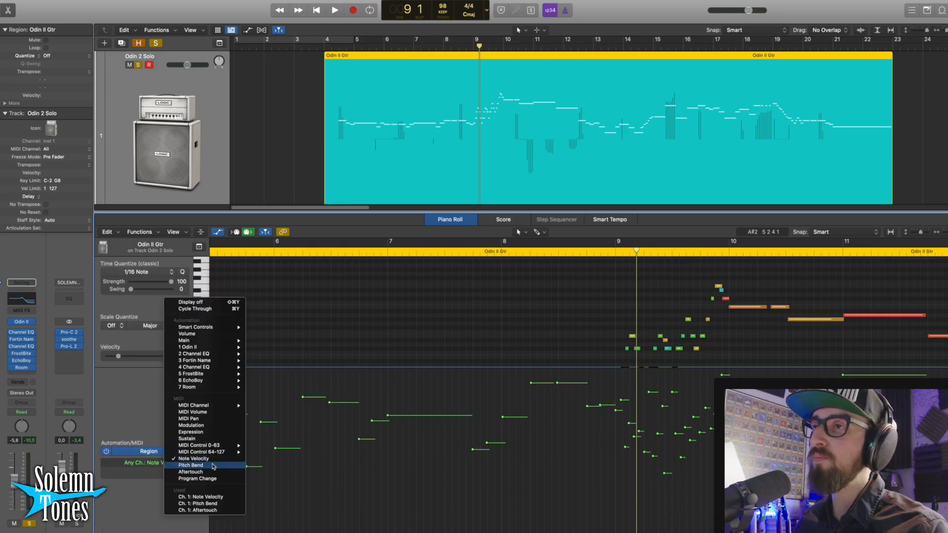
# Step: Show the Pitch Bend lane beneath the Odin II solo notes in the Piano Roll
pyautogui.click(189, 465)
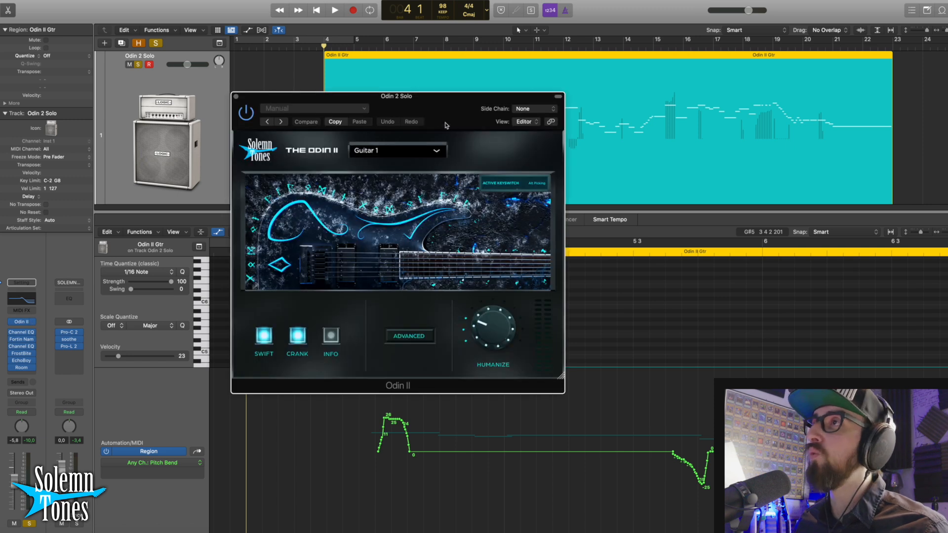
# Step: Move the Odin II window to the right and start playback of the solo with its bends visible
pyautogui.moveTo(397, 95); pyautogui.dragTo(749, 90)
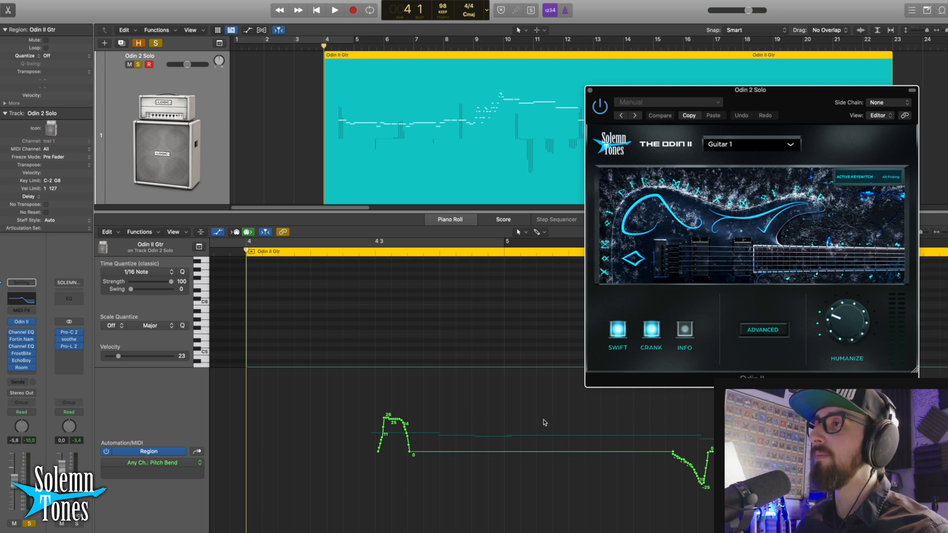
pyautogui.click(333, 10)
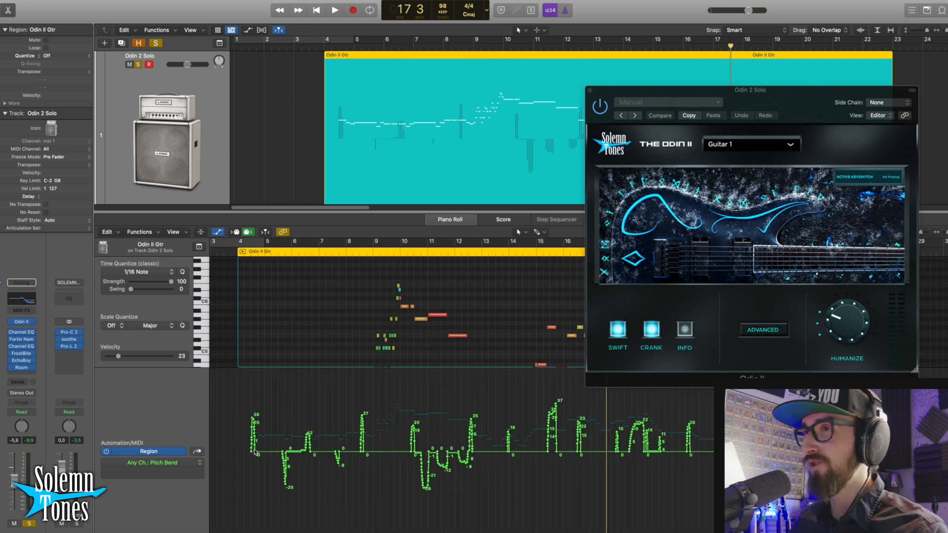
pyautogui.moveTo(414, 376)
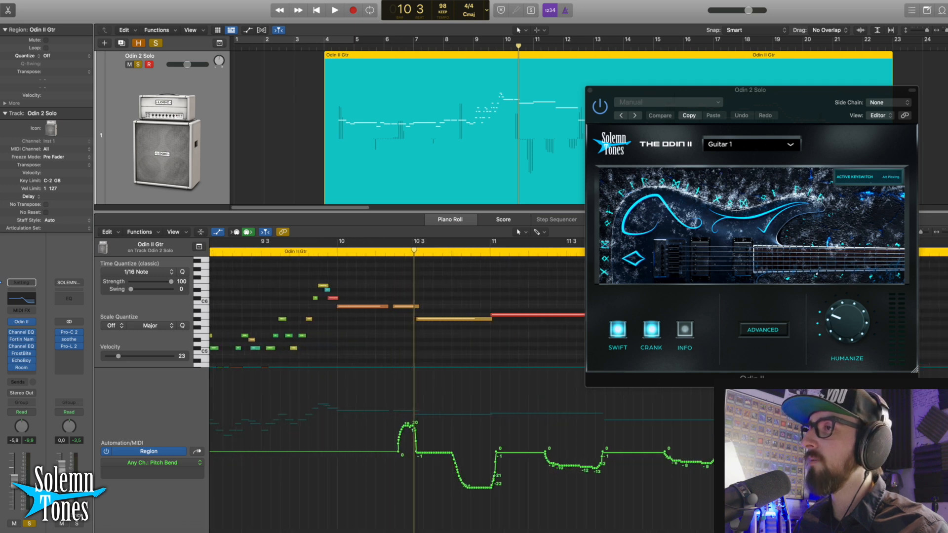
# Step: Close the Odin II window while the solo keeps playing toward bar 19
pyautogui.click(524, 232)
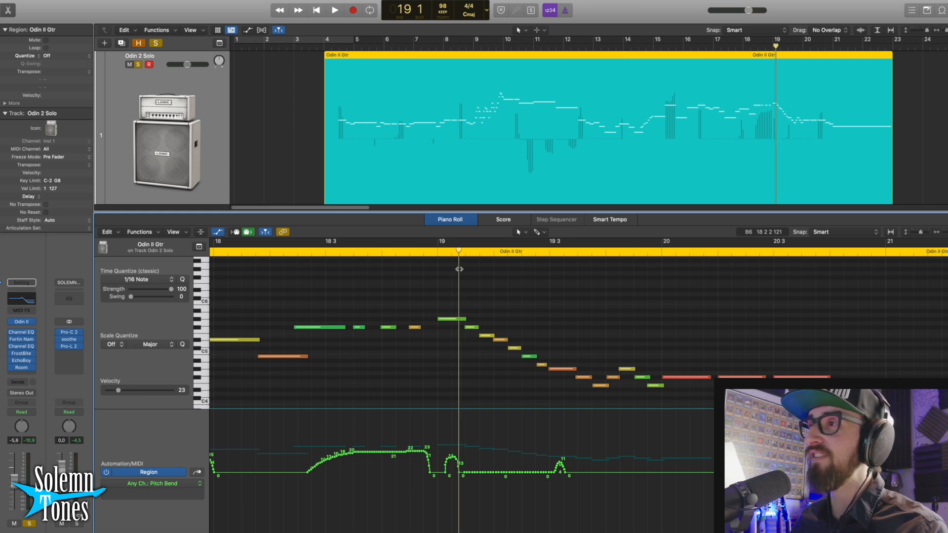
# Step: Hide the pitch-bend lane so only the solo's notes remain near bar 22
pyautogui.click(423, 252)
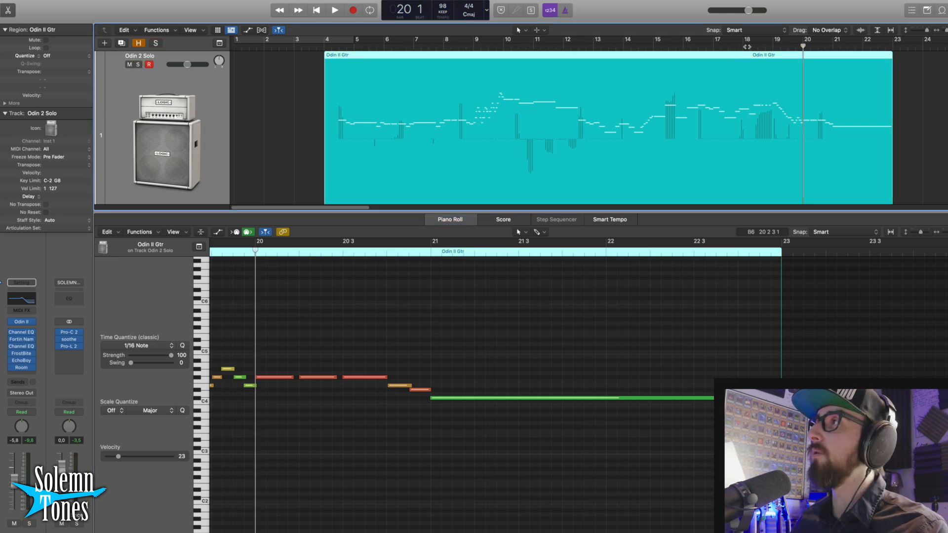
# Step: Switch to the 'Odin 2 Solo + Edits' track's region in the Piano Roll from bar 4
pyautogui.click(333, 10)
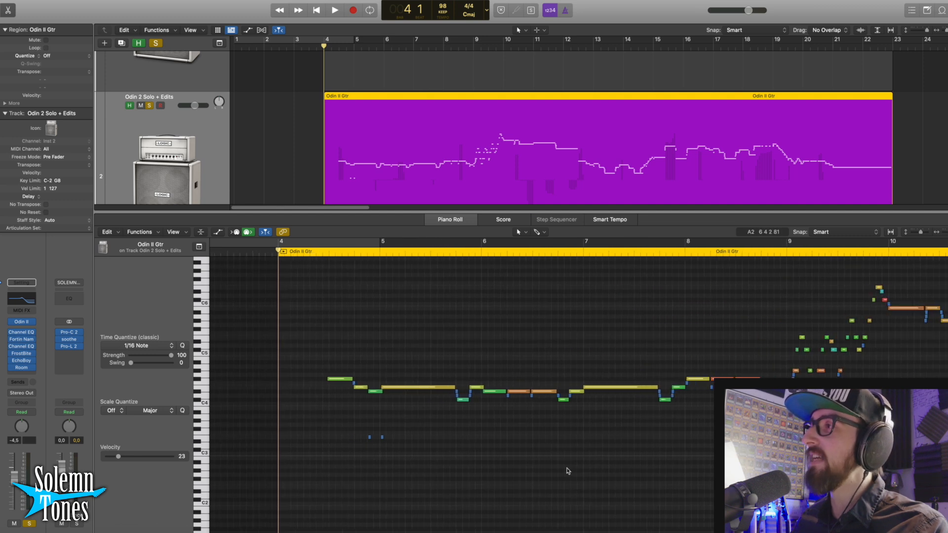
# Step: Start playback of the edited solo with its key-switched phrases
pyautogui.click(333, 9)
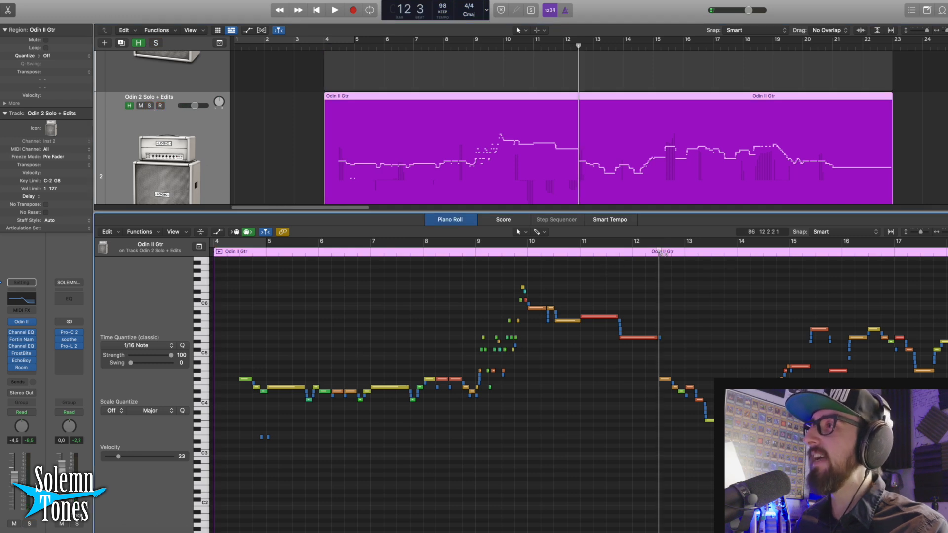
# Step: Stop playback to return to the edited solo's opening phrase at bars 4–5
pyautogui.click(333, 10)
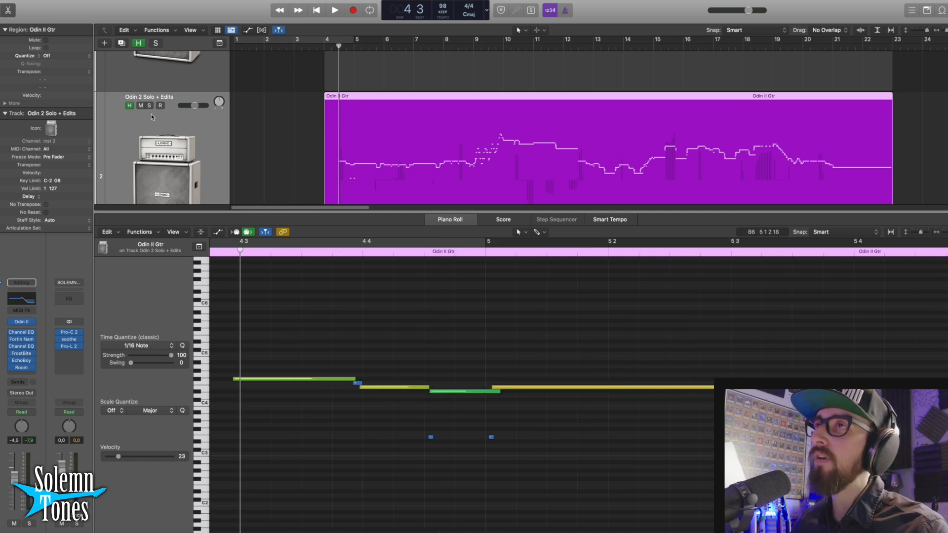
# Step: Audition the passage around bar 5, then bring up the Odin II instrument window in Crank mode
pyautogui.click(333, 10)
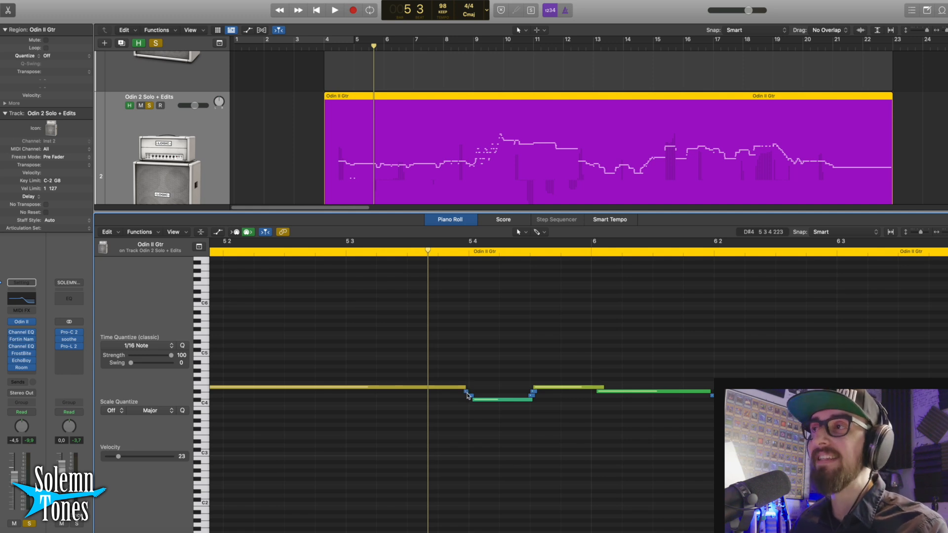
pyautogui.moveTo(468, 394); pyautogui.dragTo(484, 398)
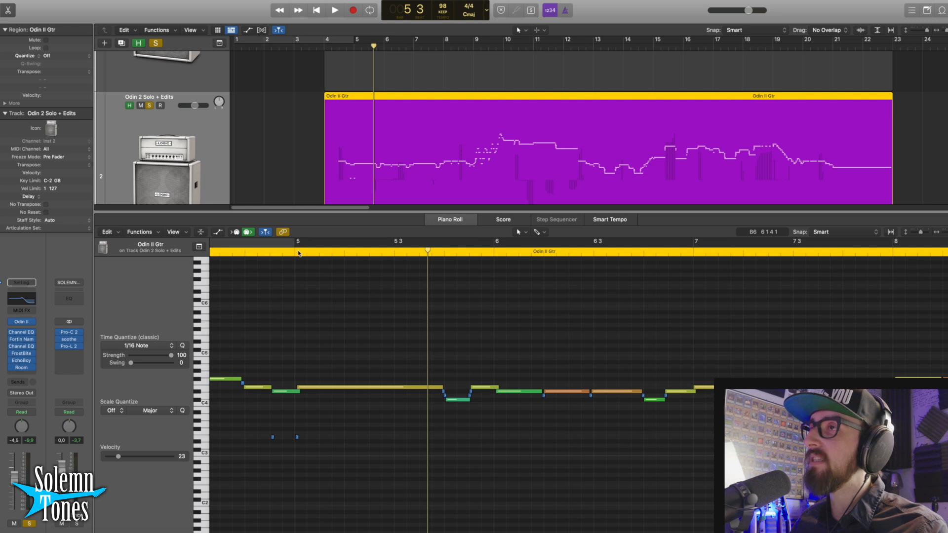
pyautogui.click(334, 10)
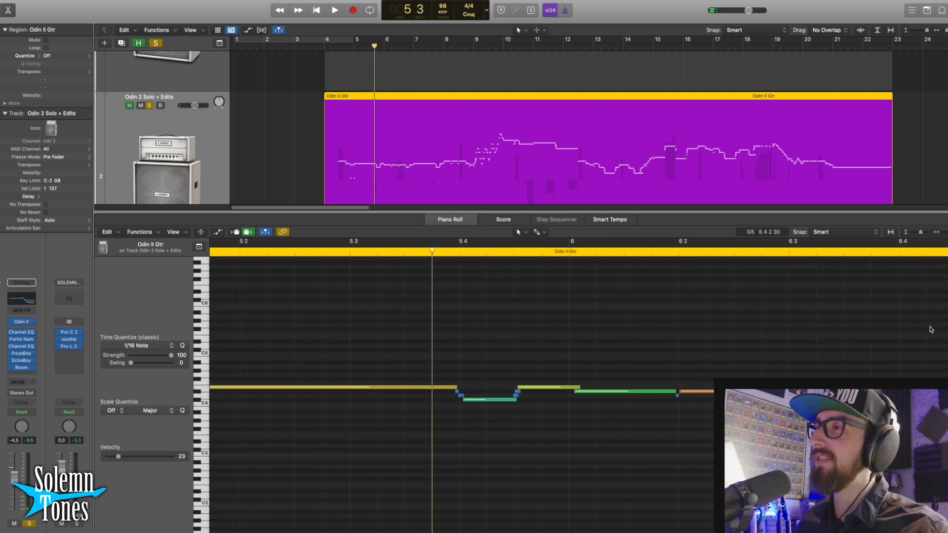
pyautogui.click(333, 10)
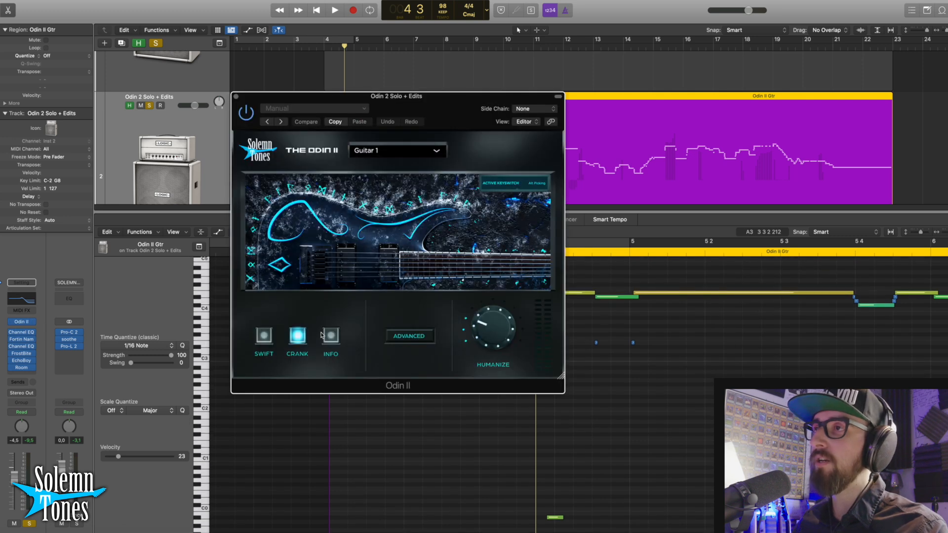
# Step: Show Odin II's INFO key-switch list (Tapping, Down Mute, Bend Up Fast), then close the window
pyautogui.click(329, 336)
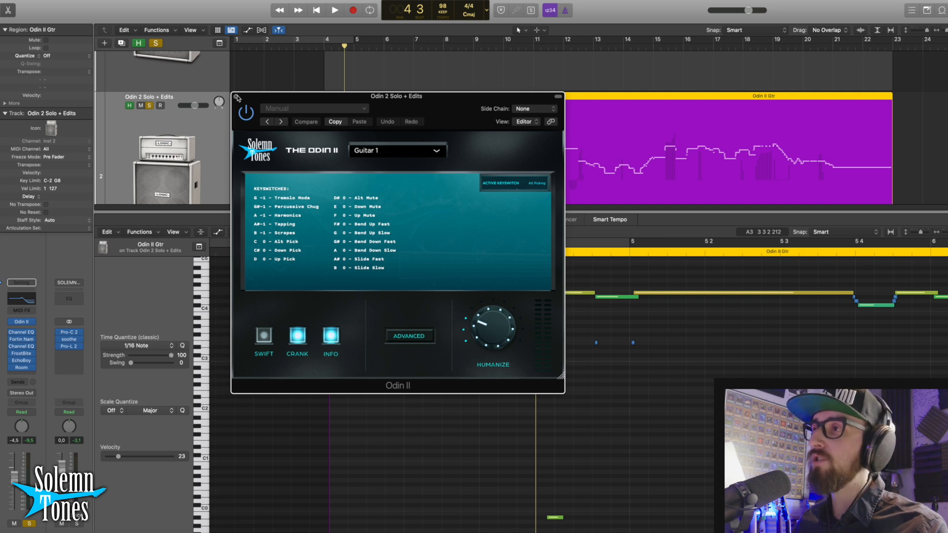
pyautogui.click(237, 96)
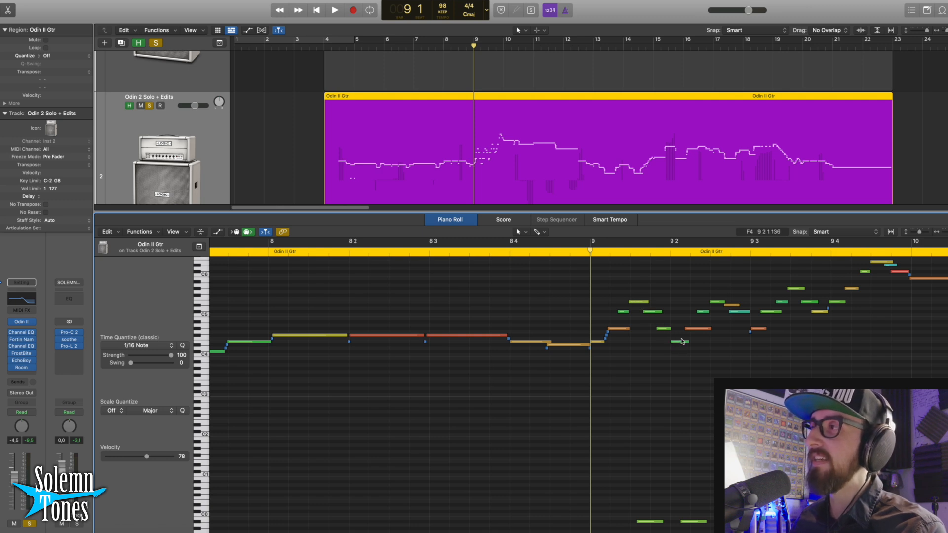
pyautogui.moveTo(656, 320)
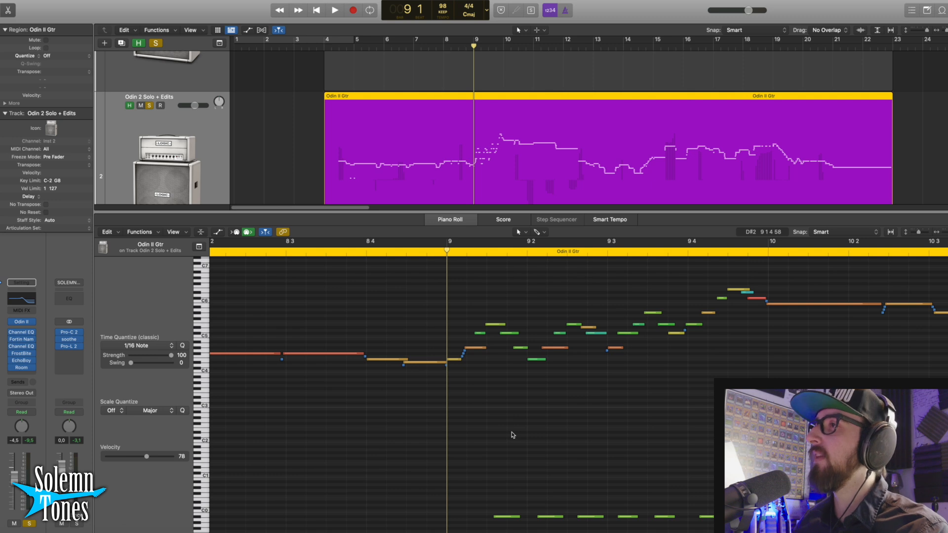
# Step: Play the edited solo from around bar 10 through the descending run near bars 18–20
pyautogui.click(333, 10)
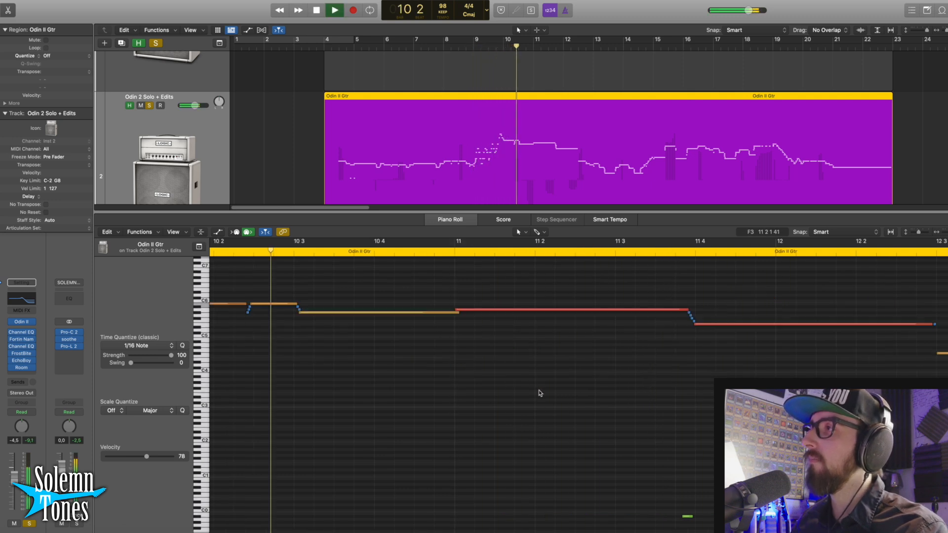
pyautogui.click(334, 10)
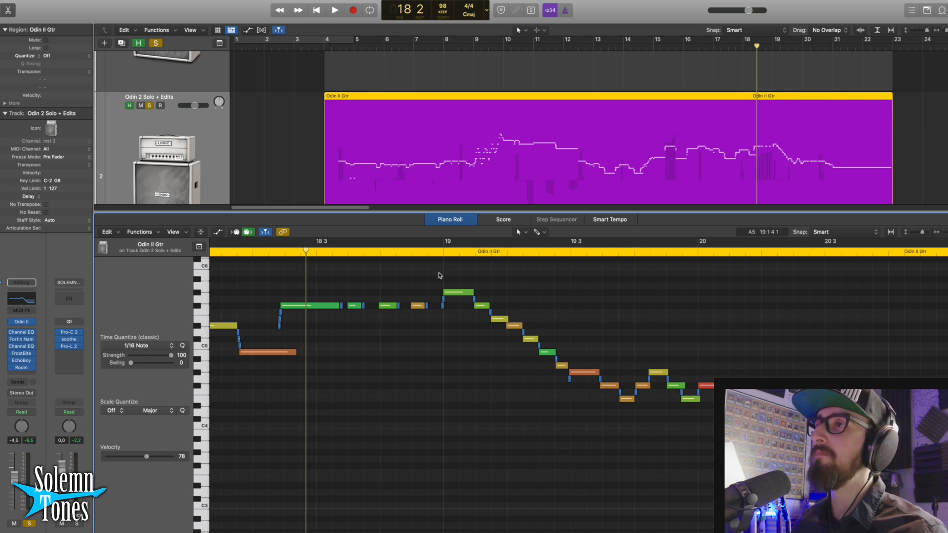
# Step: Play back the descending solo run around bars 18 to 20
pyautogui.click(334, 10)
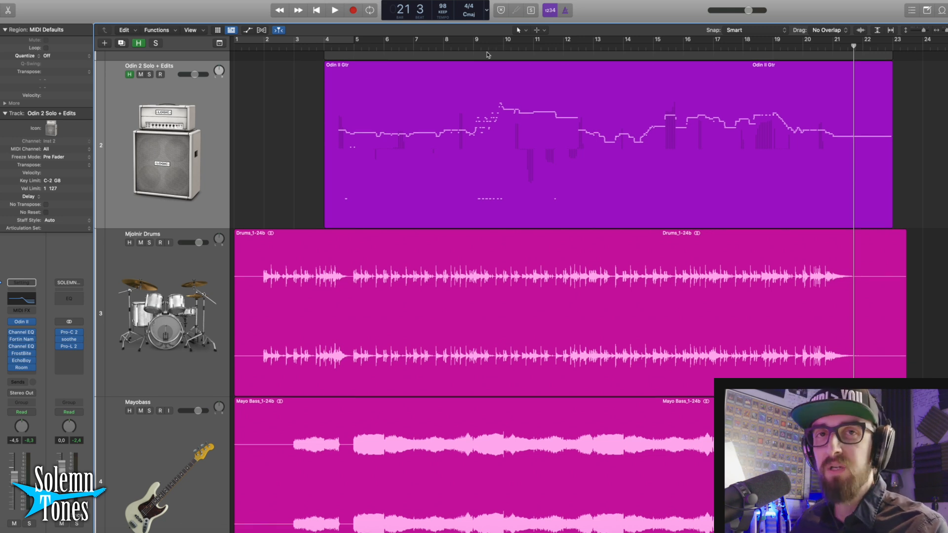
# Step: Place the playhead near bar 8 in the full arrangement for full-mix playback
pyautogui.click(434, 48)
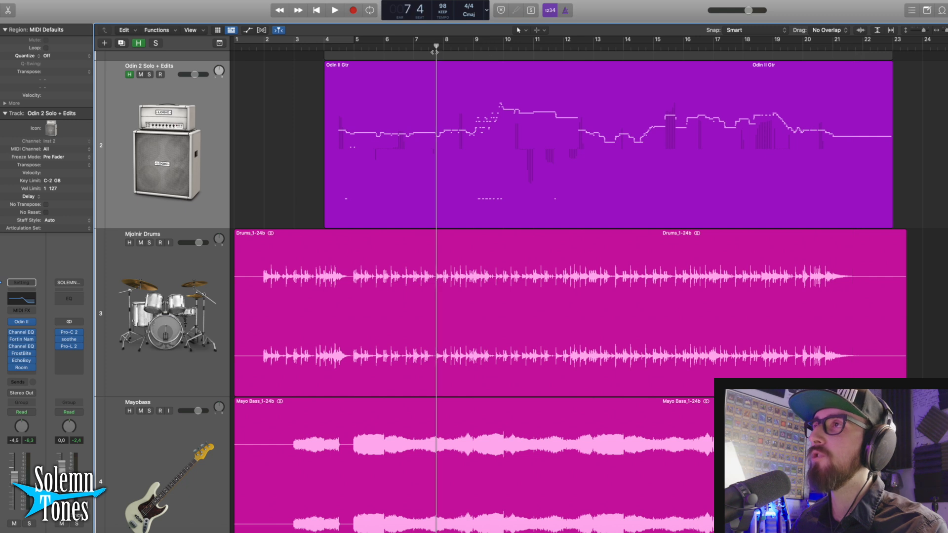